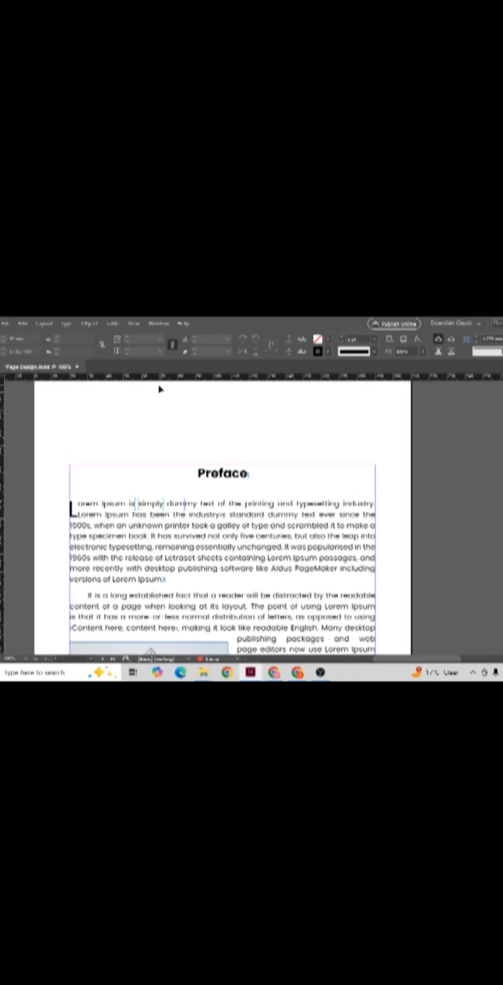
Step: Show the Tags panel from Window > Utilities beside the Preface page layout
left_click(155, 322)
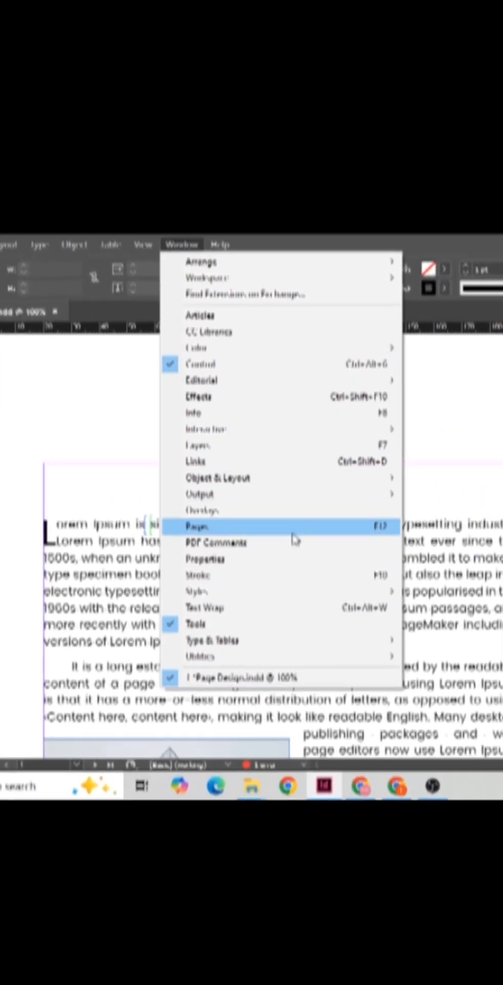
mouse_move(82, 663)
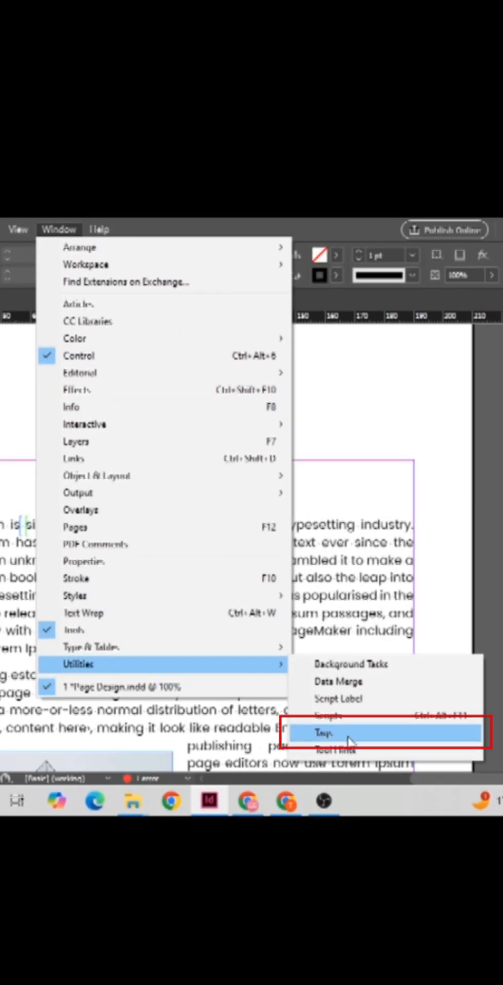
left_click(325, 732)
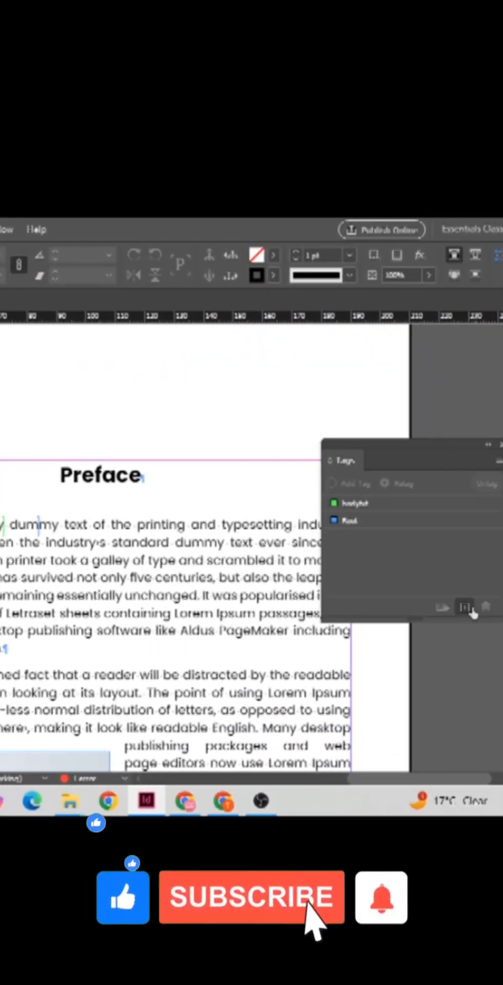
mouse_move(463, 607)
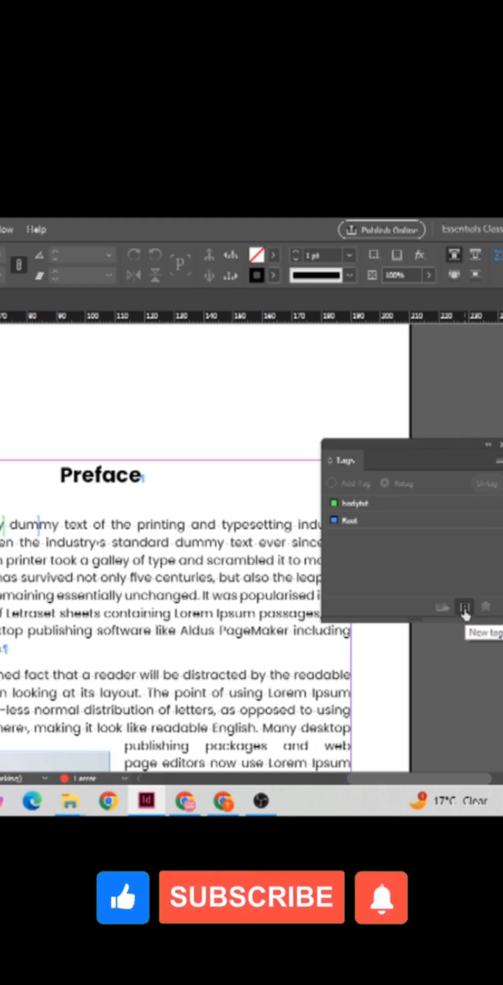
Step: Create a new tag, colour it Teal and confirm its name and colour
left_click(464, 606)
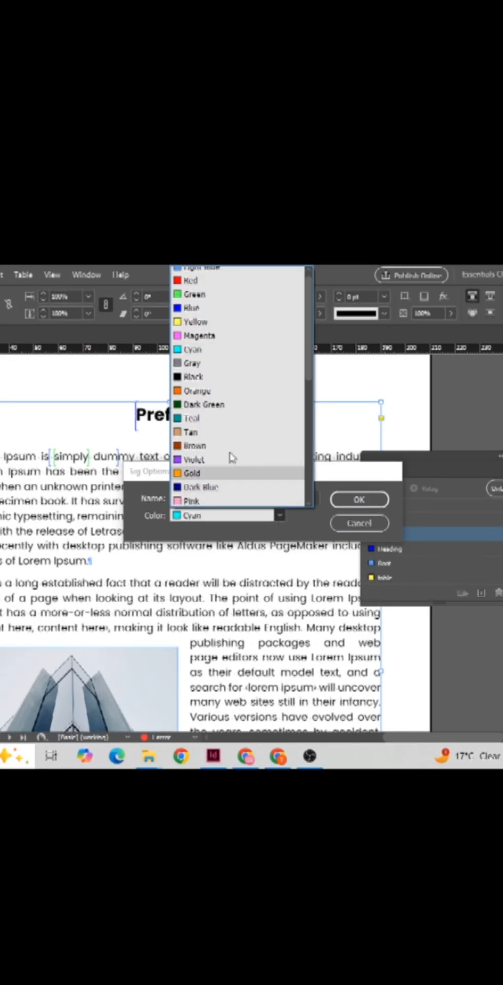
left_click(193, 418)
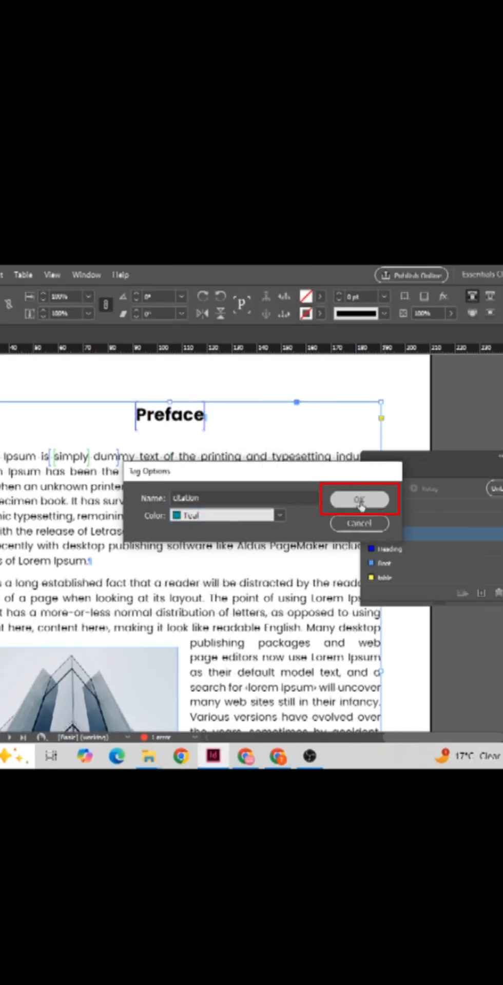
left_click(359, 499)
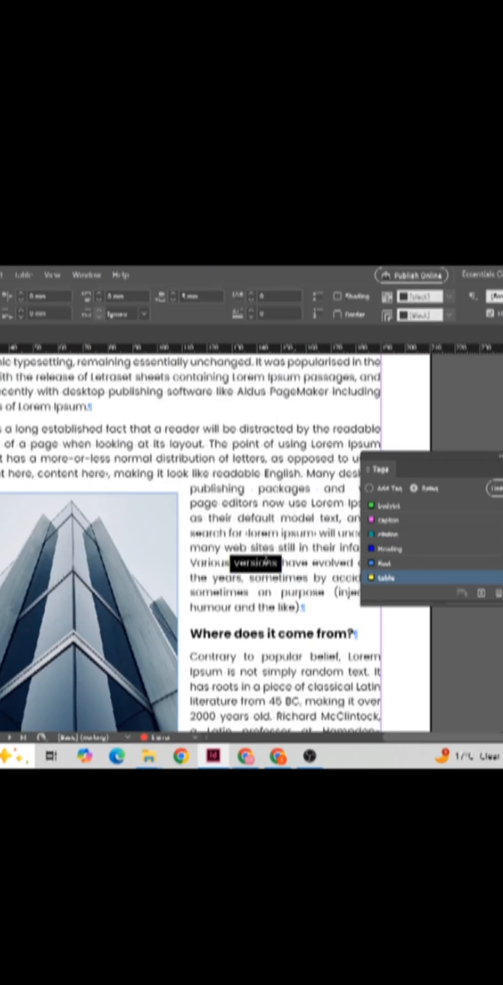